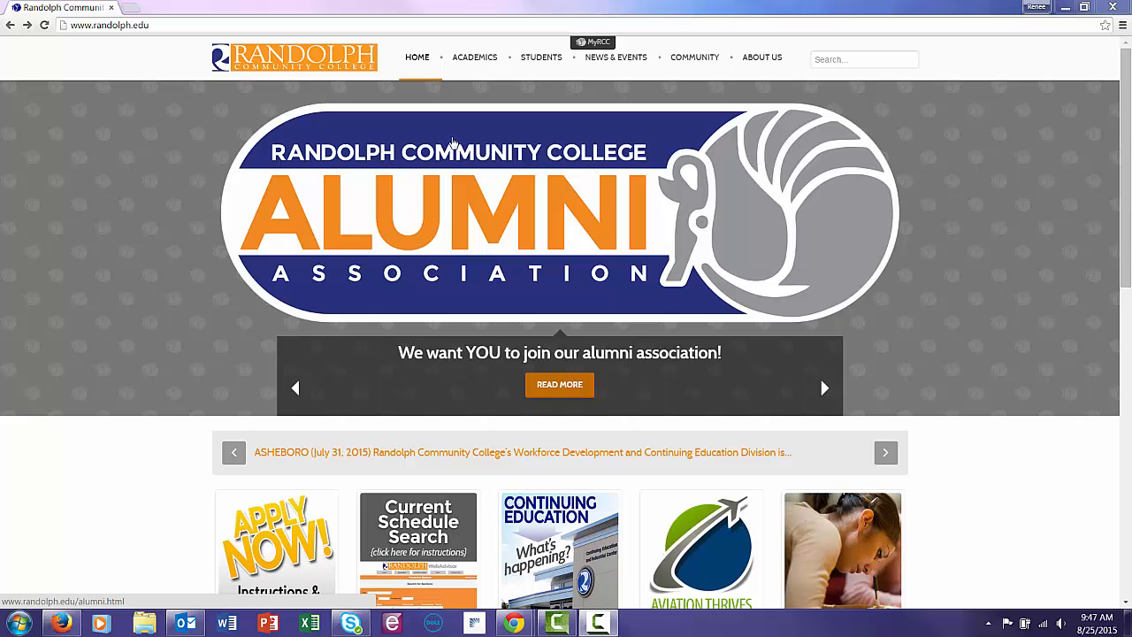
Step: Navigate from Academics through Distance Education to the Instructor Resources page
left_click(475, 58)
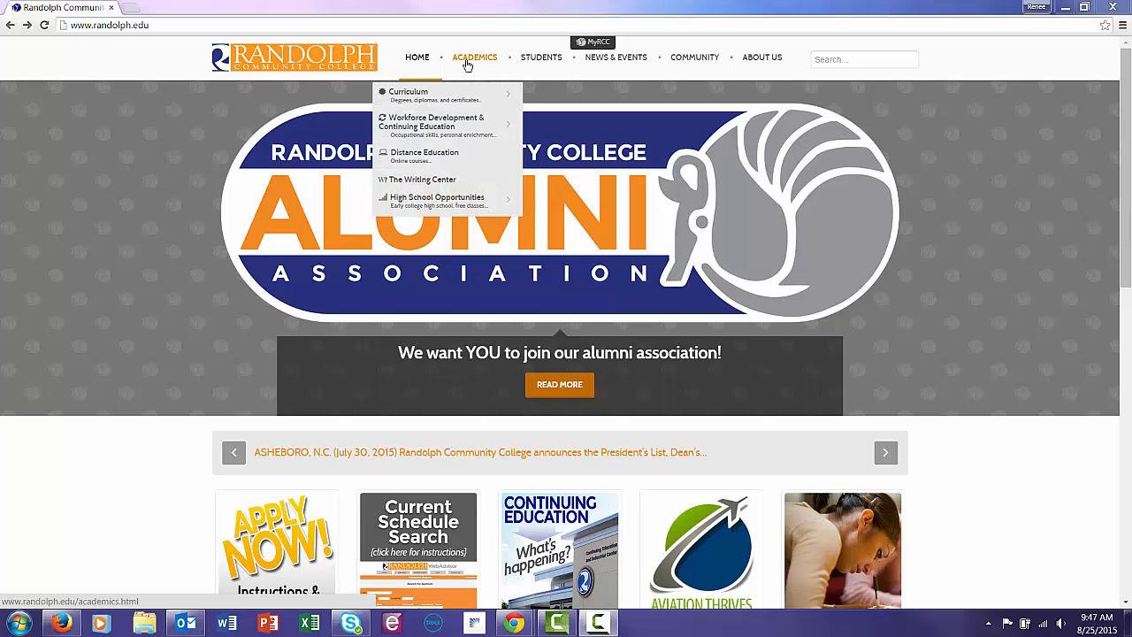
left_click(424, 151)
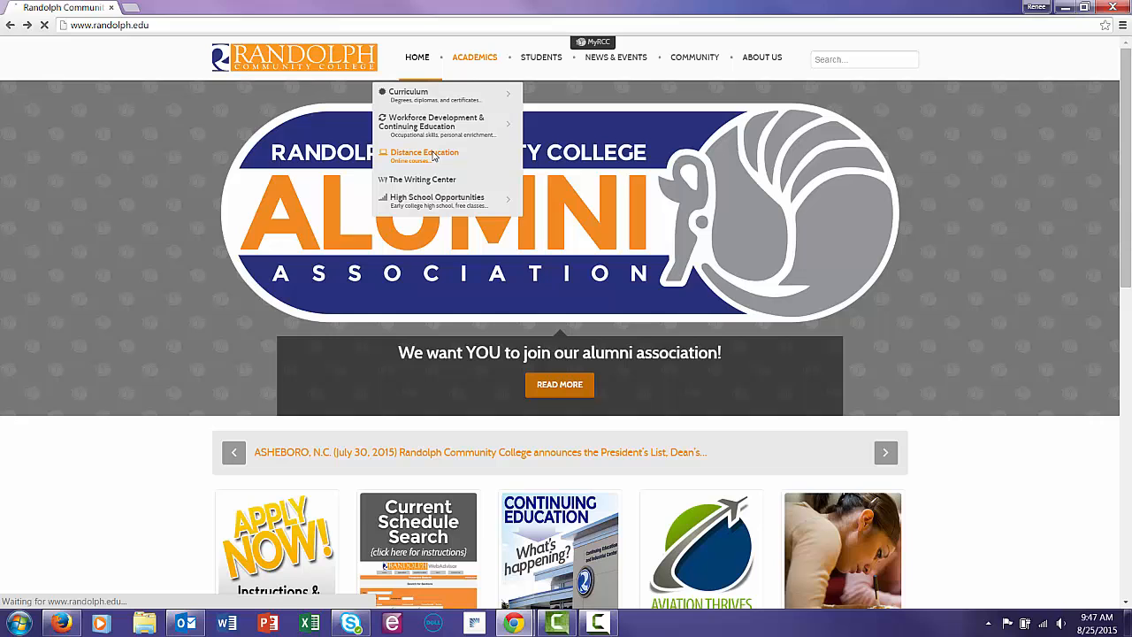
left_click(424, 152)
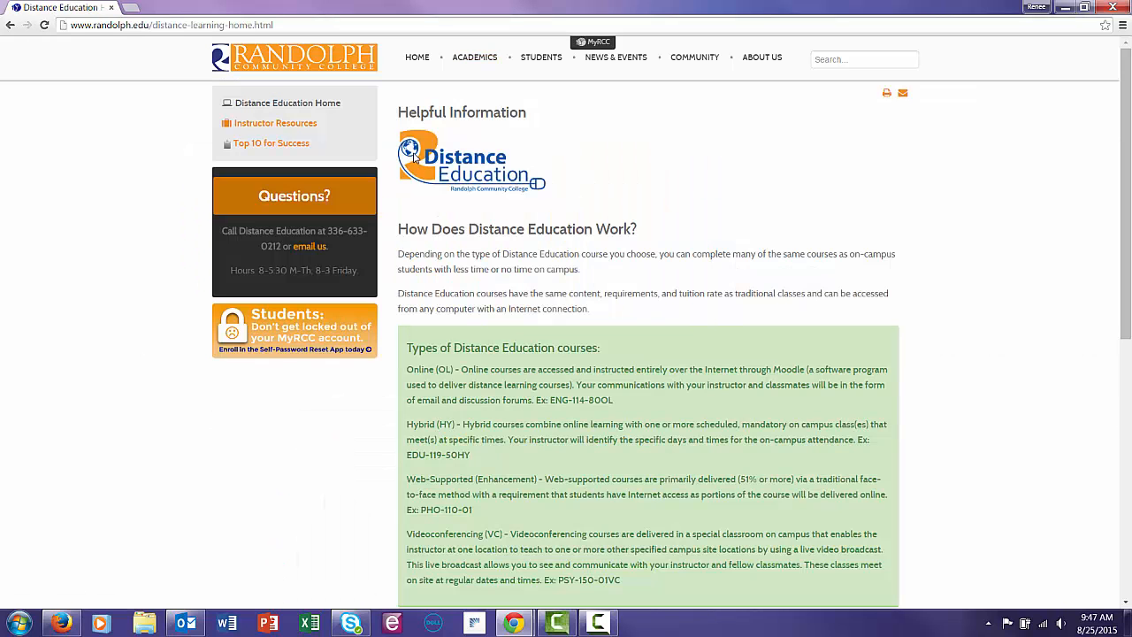
left_click(275, 123)
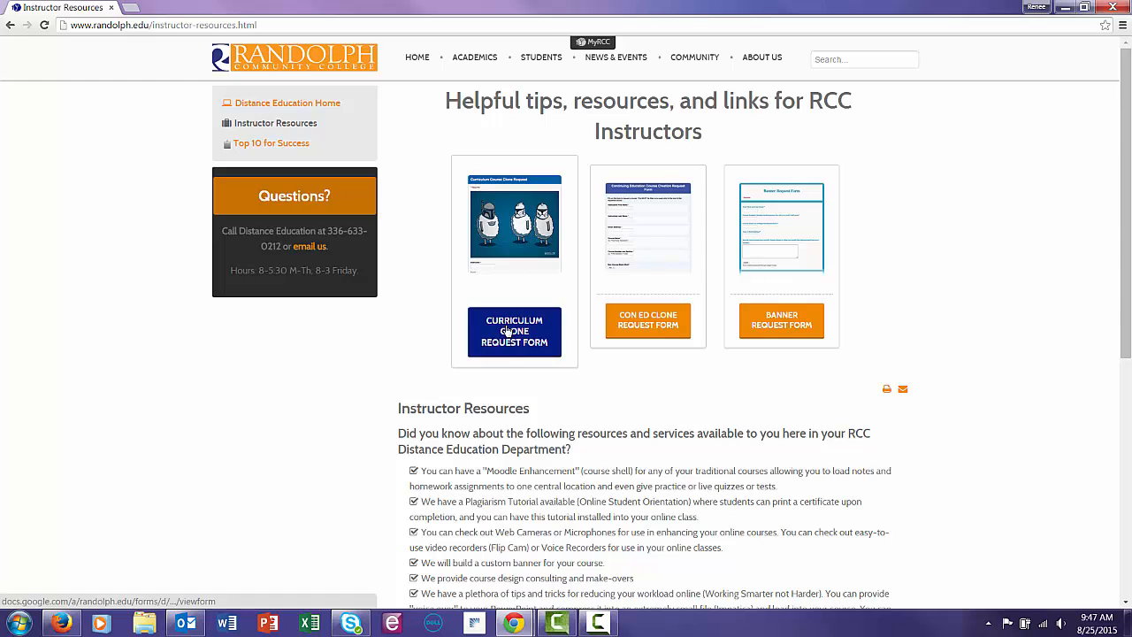
Step: Open the Curriculum Clone Request Form popup and highlight its fall, spring and summer due dates
left_click(513, 332)
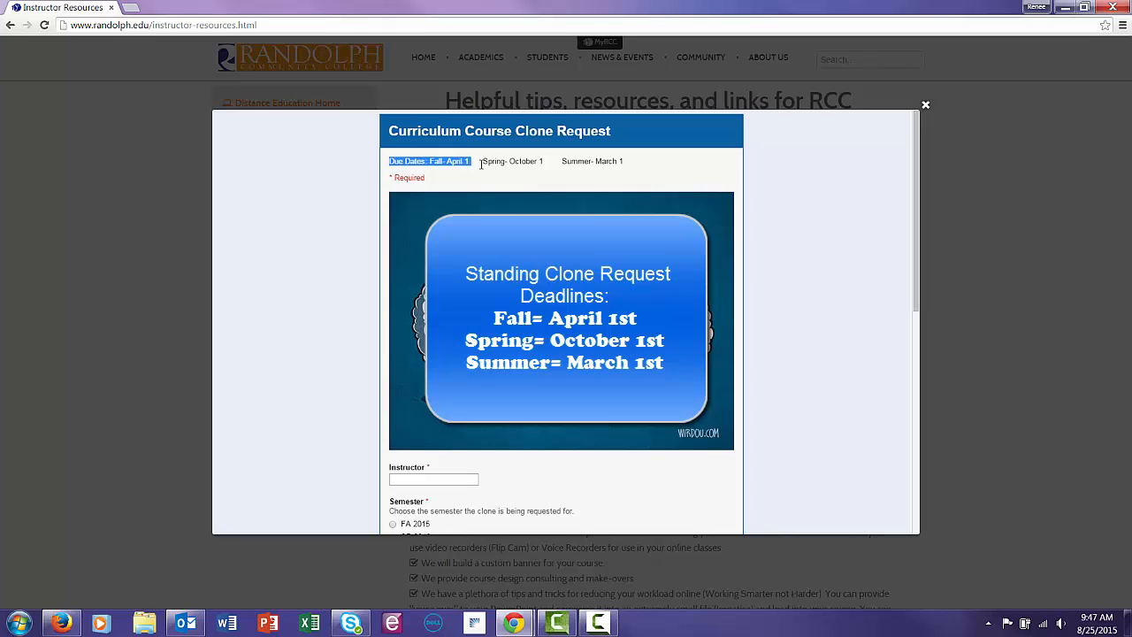
left_click_drag(477, 161, 626, 161)
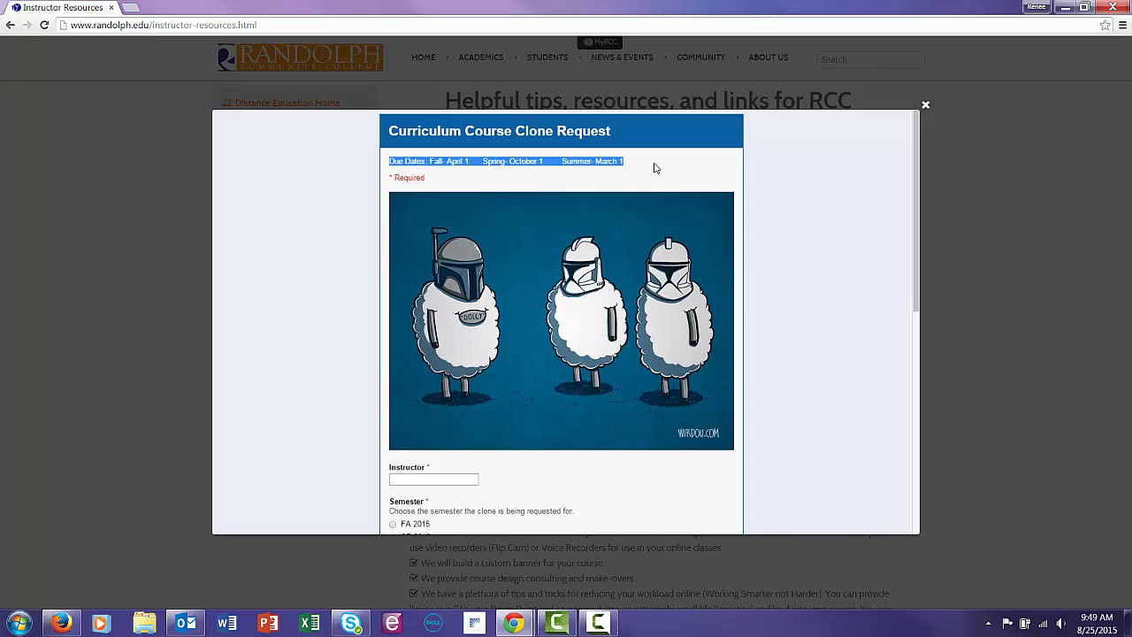
mouse_move(708, 170)
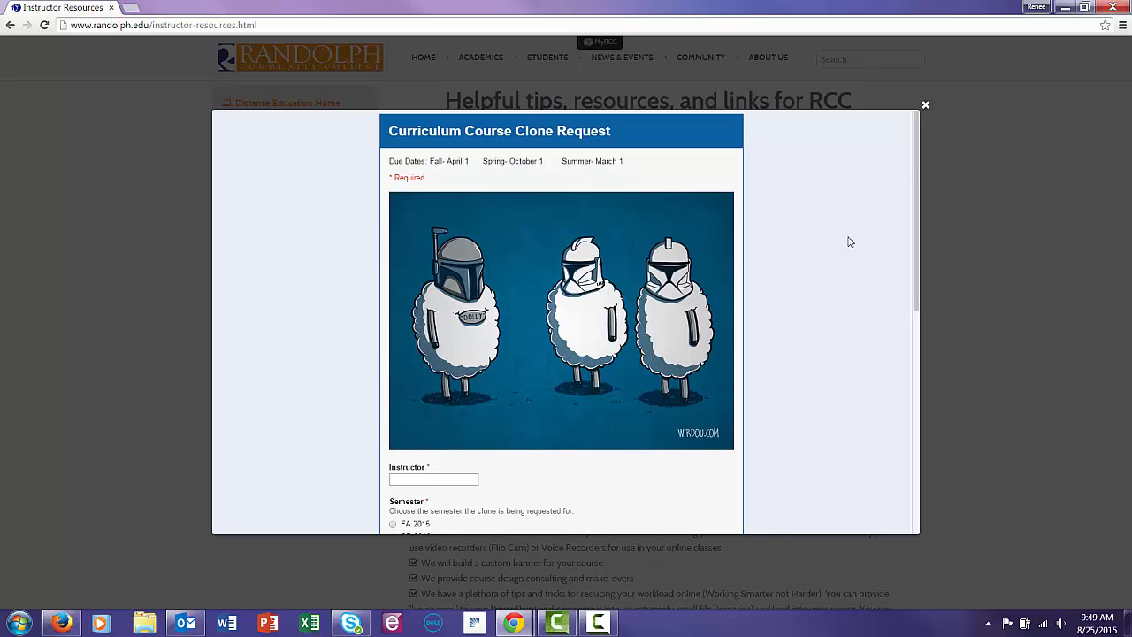
scroll("down", 3)
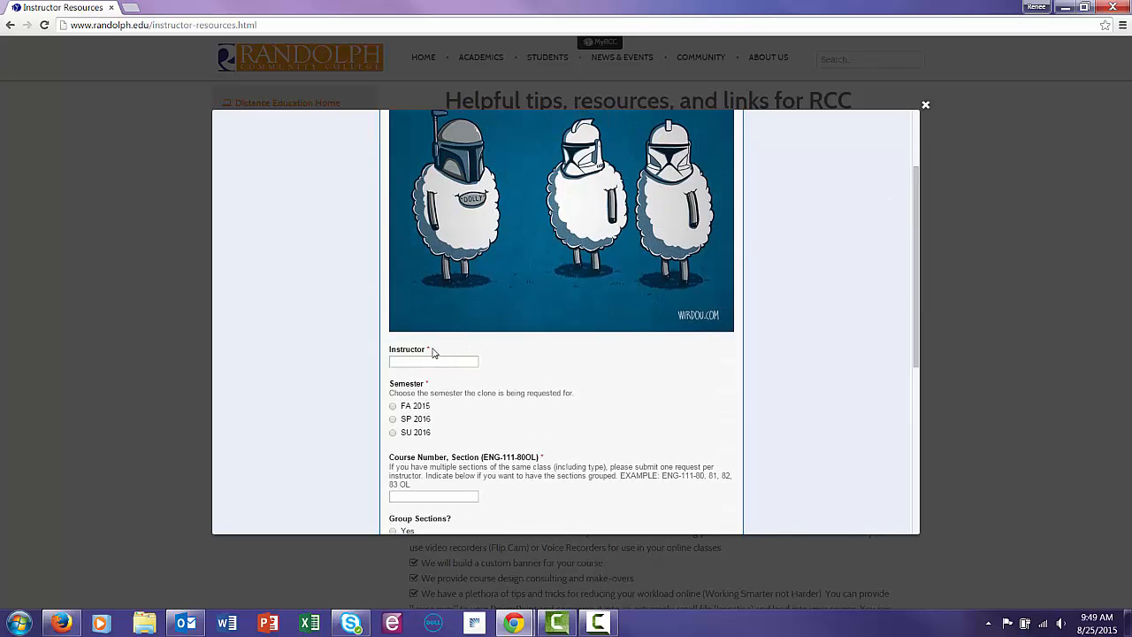
scroll("down", 3)
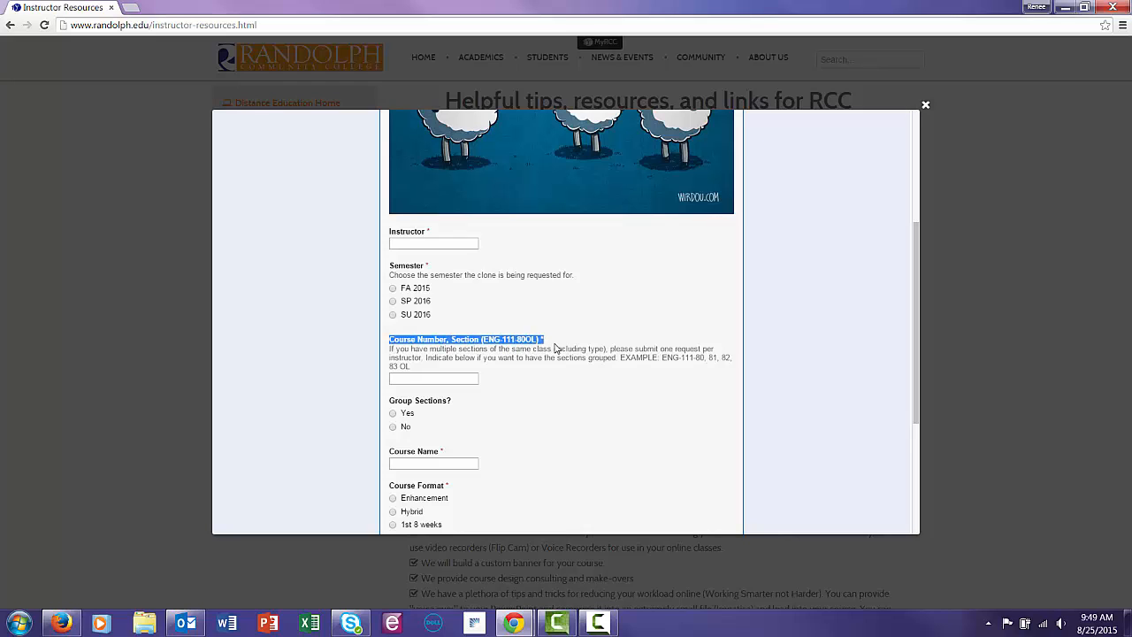
mouse_move(583, 426)
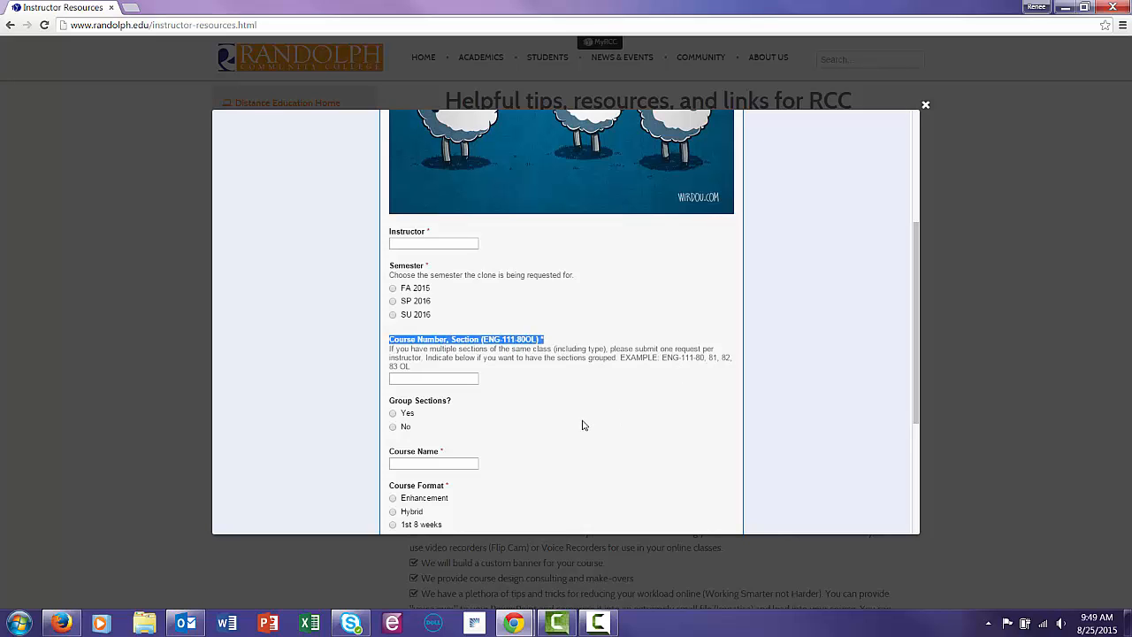
mouse_move(571, 426)
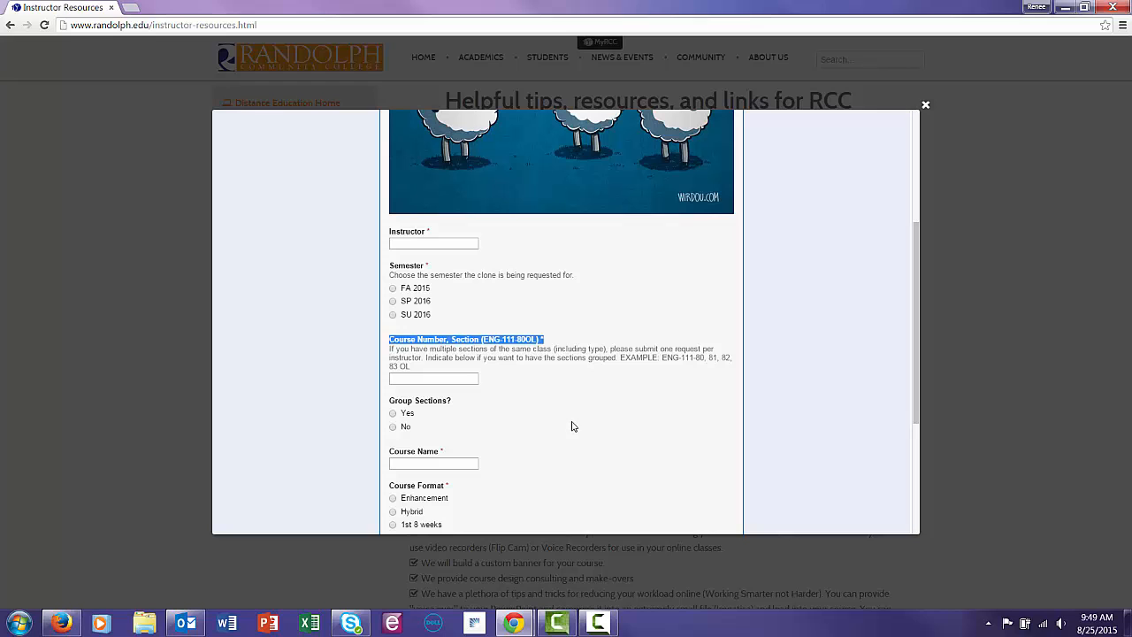
scroll("down", 3)
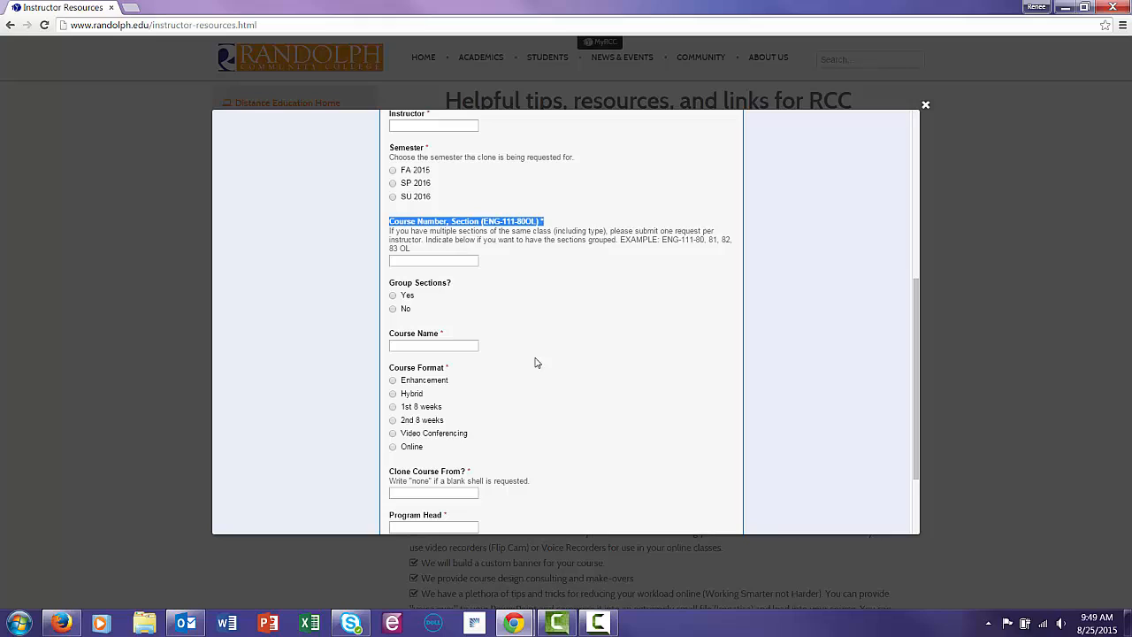
mouse_move(526, 379)
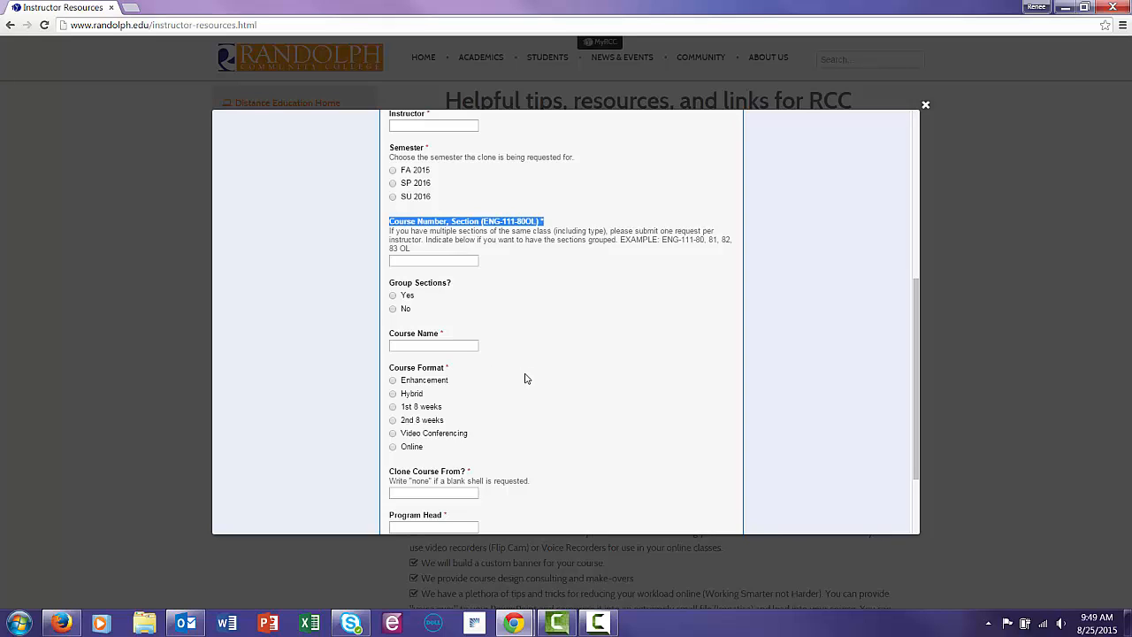